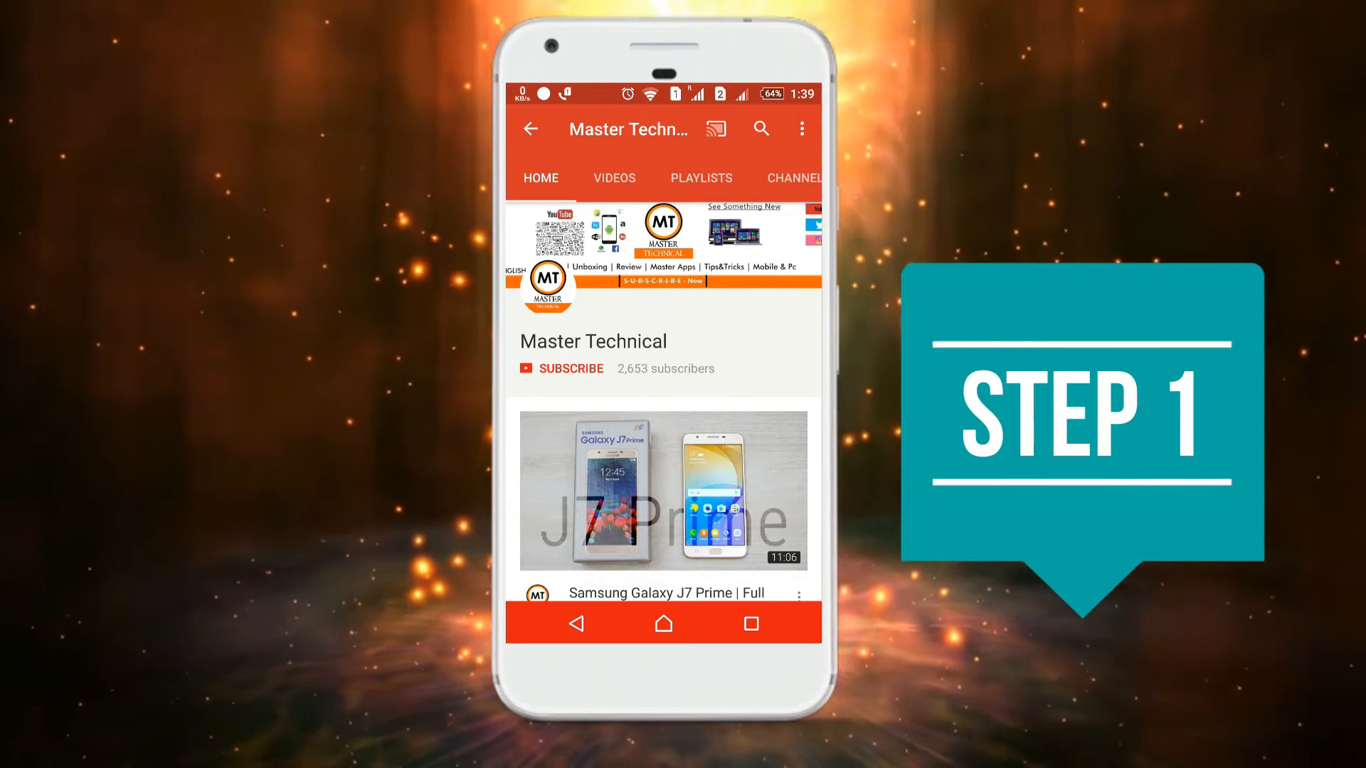
# Subscribe to Master Technical and turn on the bell for all new-video notifications
pyautogui.click(570, 368)
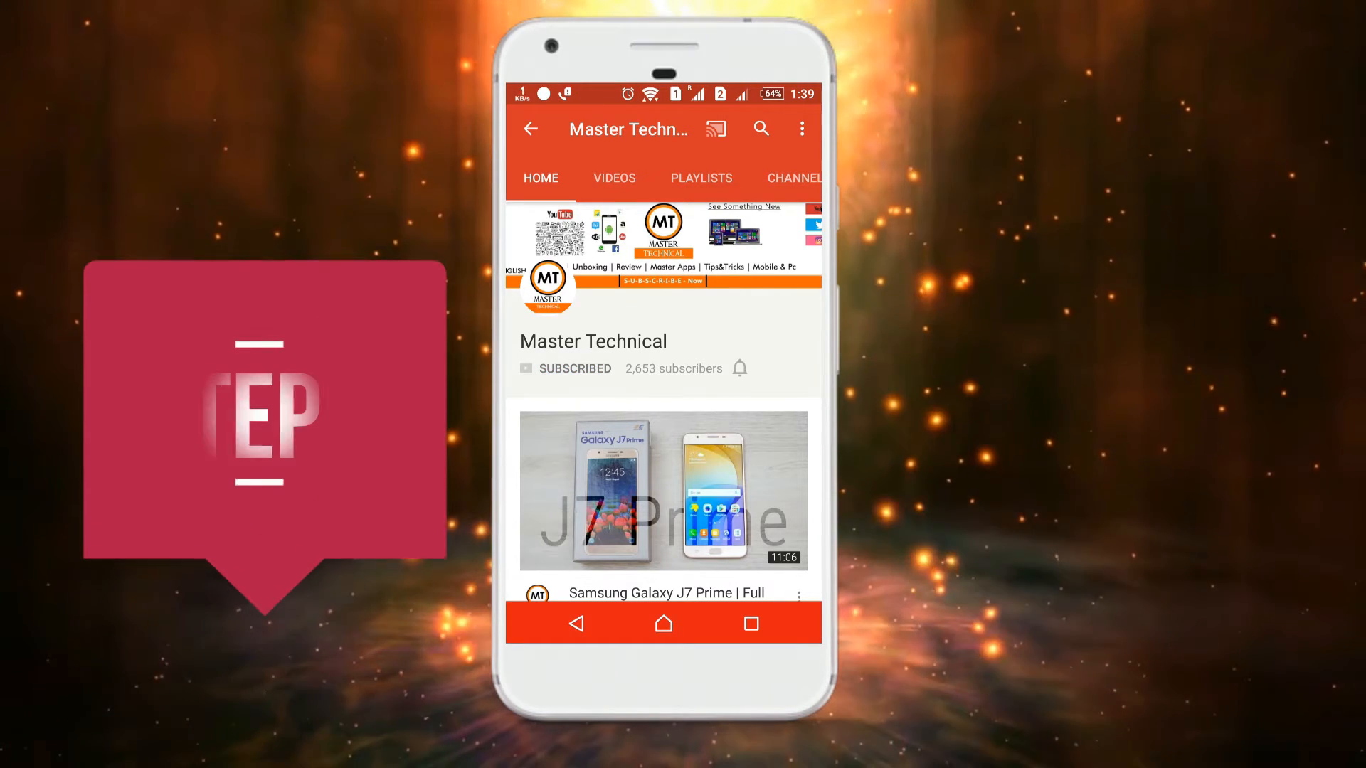
pyautogui.click(740, 367)
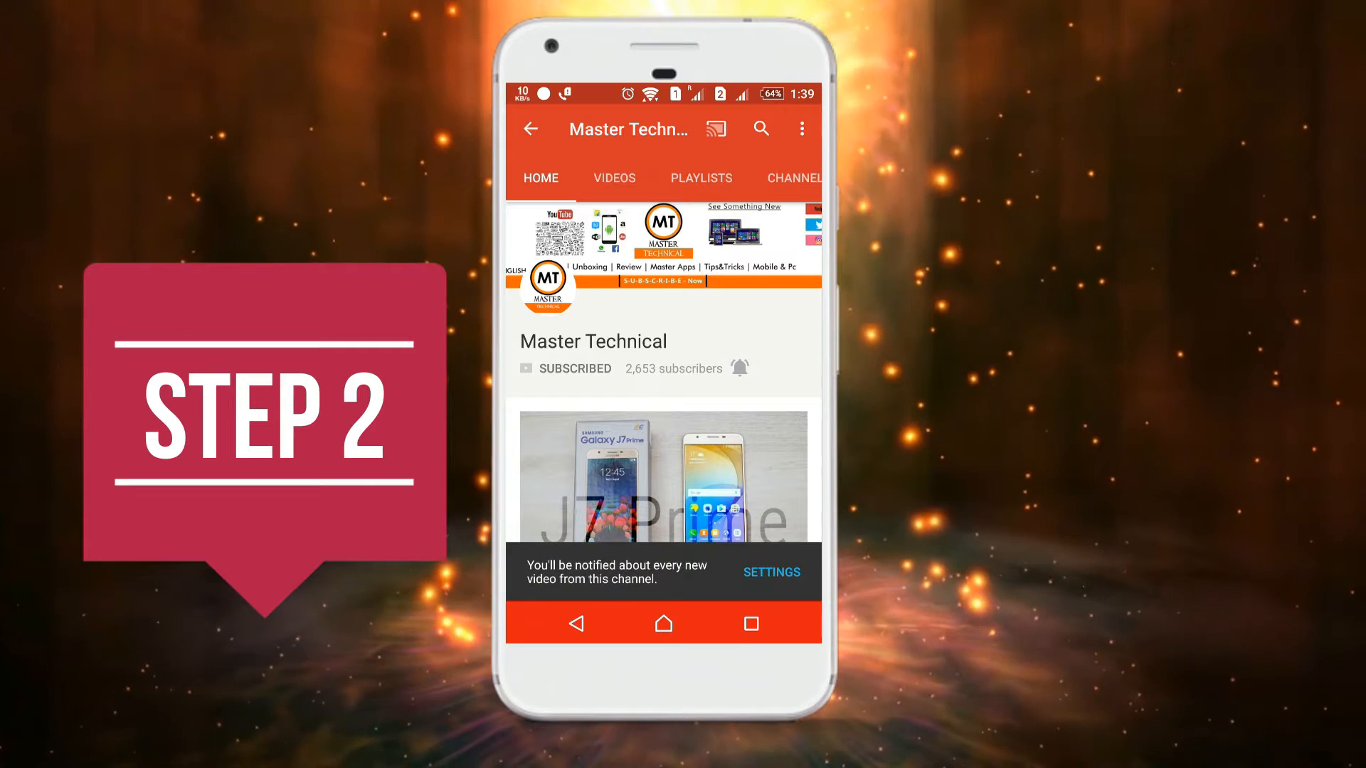